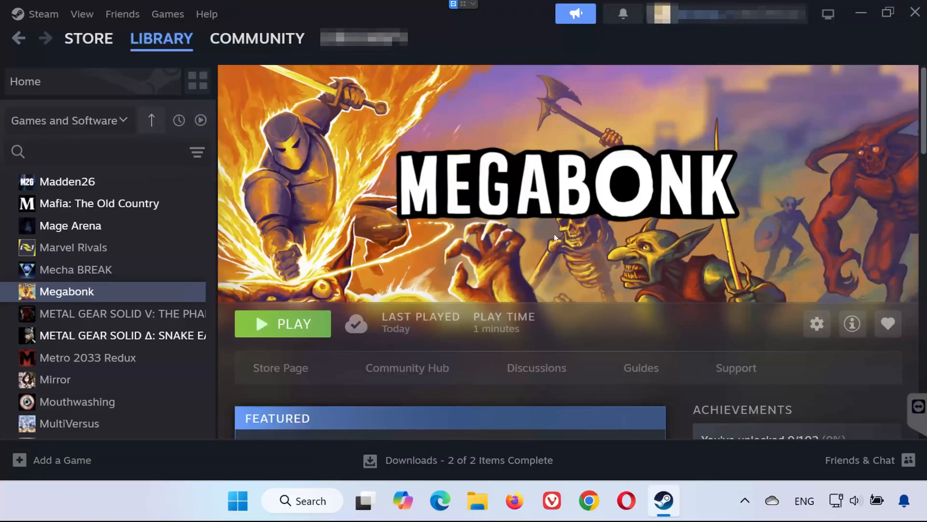
mouse_move(686, 165)
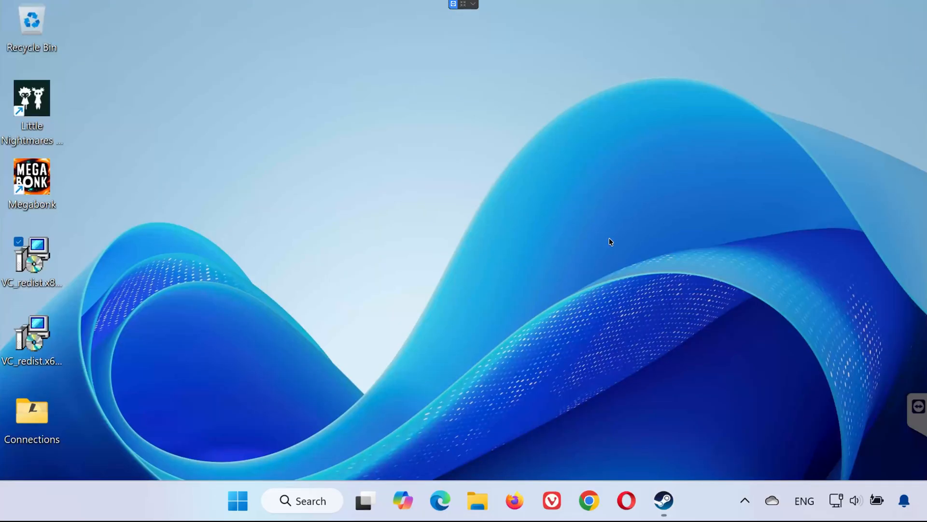
Navigate File Explorer to the user profile folder under C:\Users.
click(477, 501)
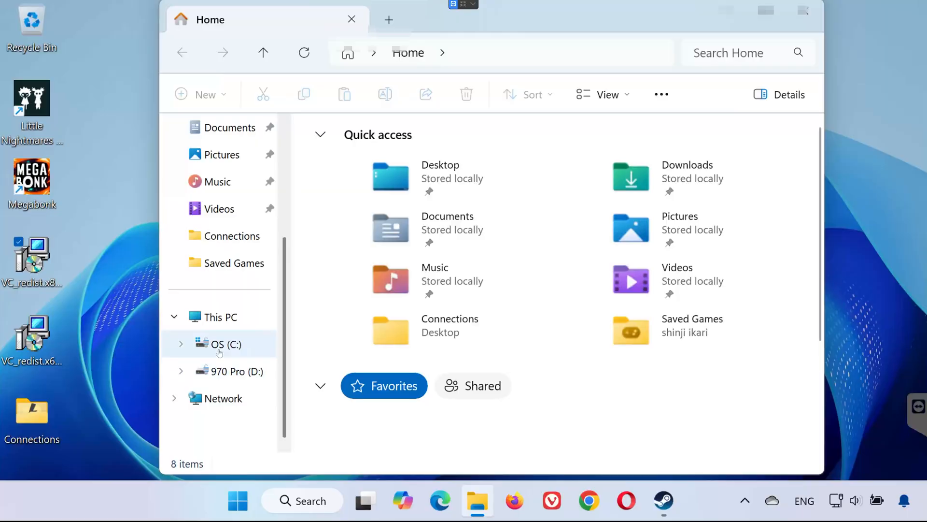
click(224, 343)
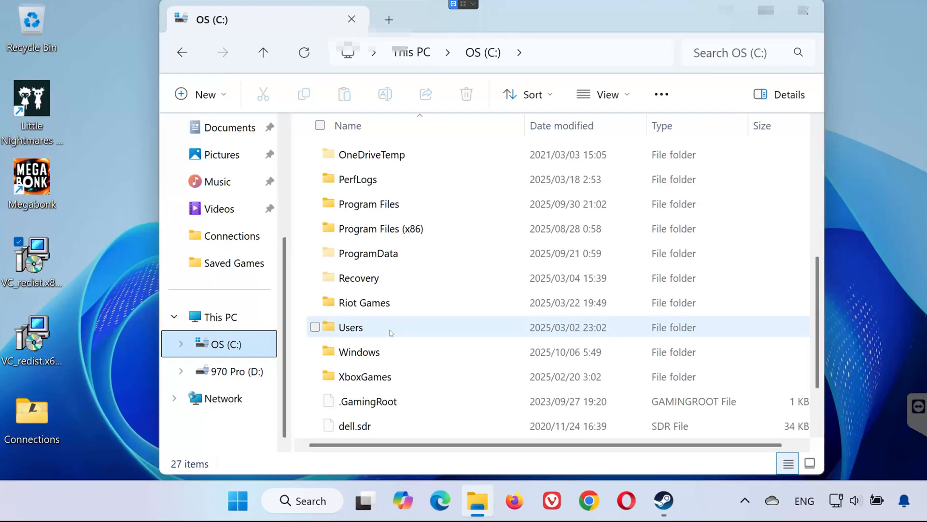
double_click(350, 328)
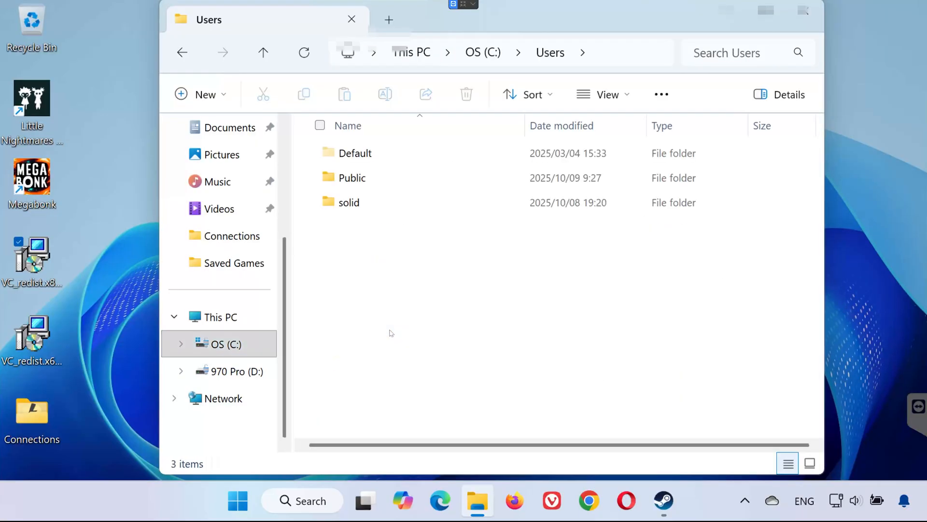
double_click(349, 202)
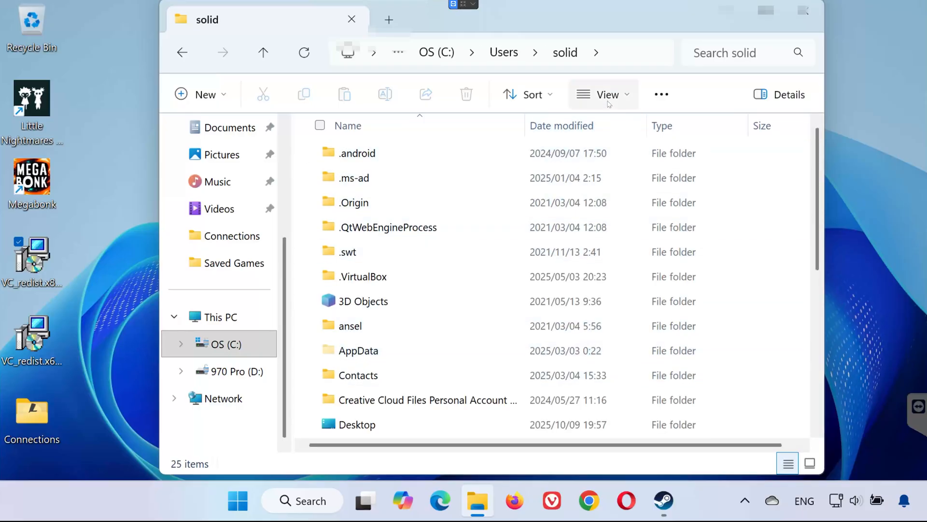
Enable Hidden items and File name extensions in the View > Show options.
click(602, 94)
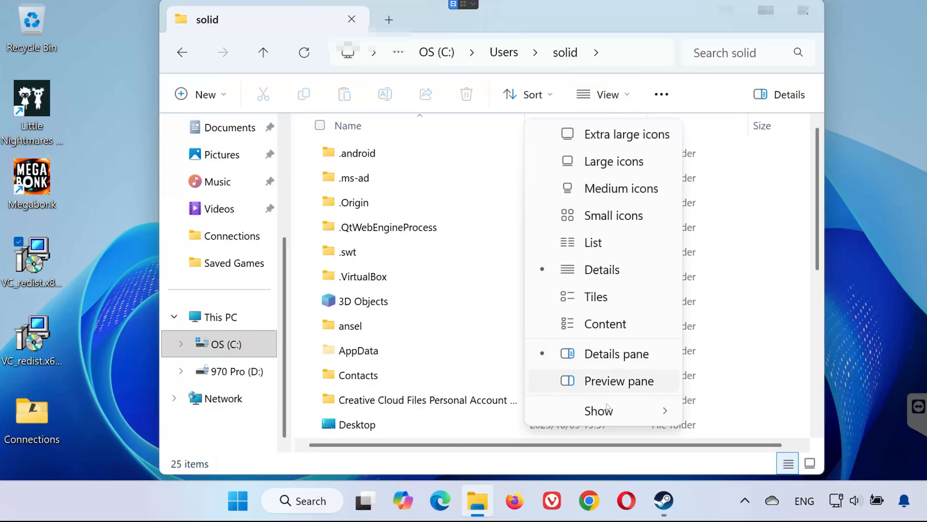
click(599, 410)
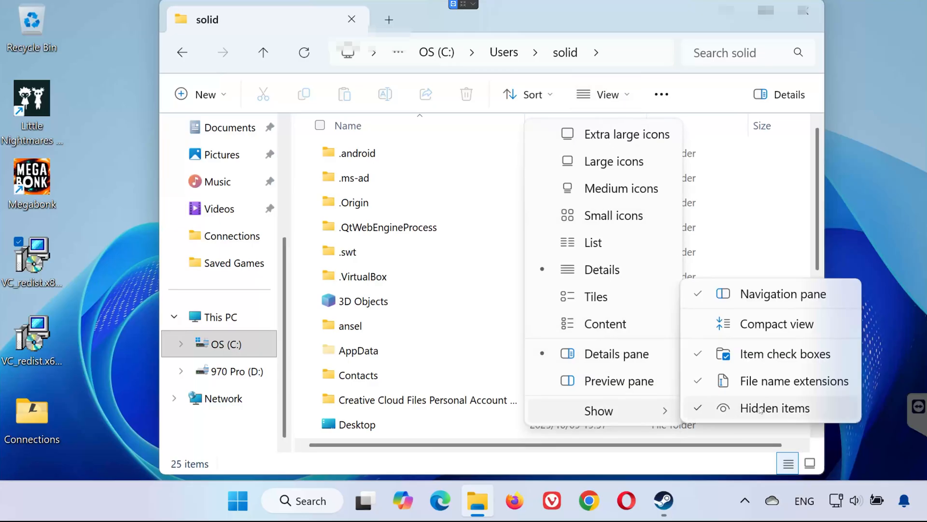
mouse_move(618, 381)
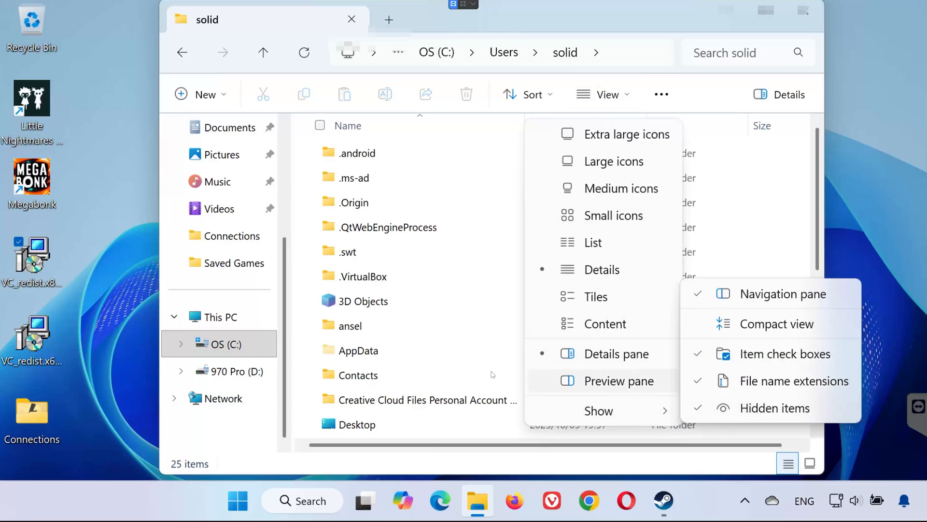
Drill down through AppData\LocalLow\Ved into the Megabonk folder.
double_click(359, 349)
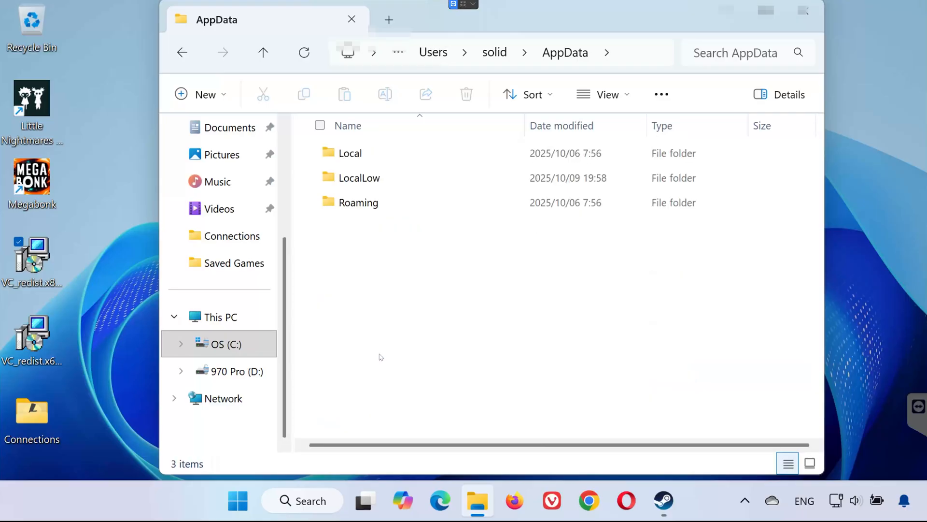
double_click(359, 177)
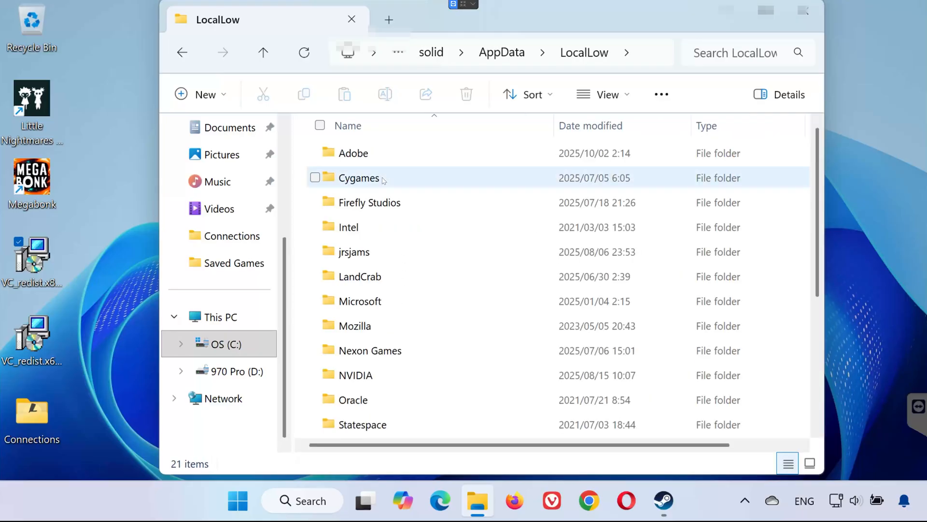
scroll(down, 3)
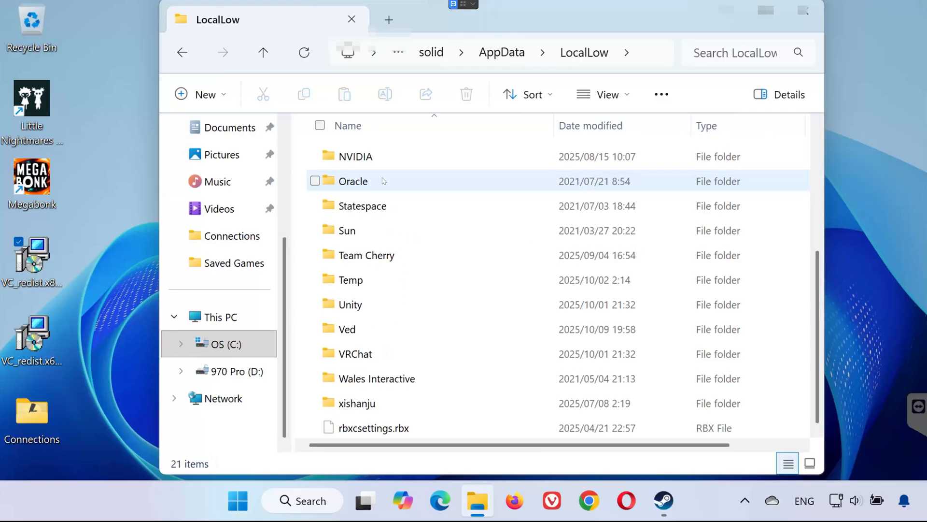
double_click(347, 328)
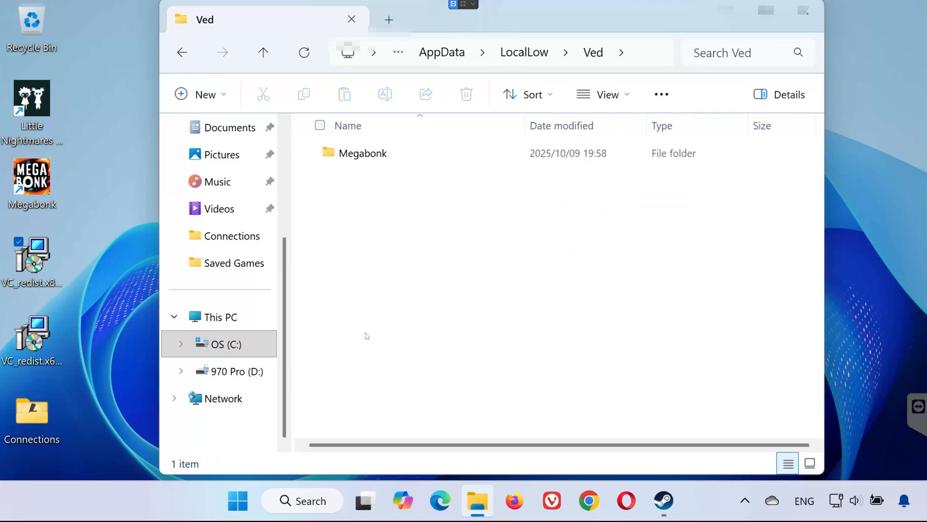
click(362, 154)
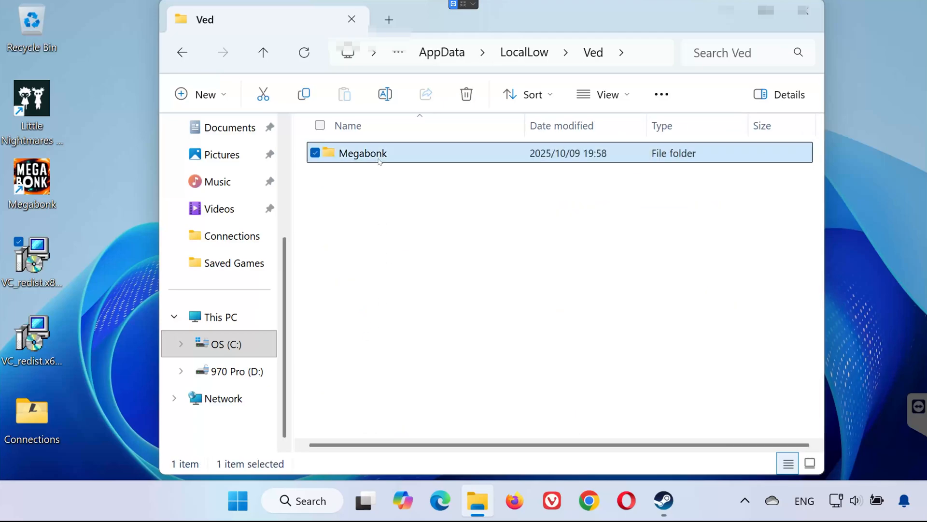
double_click(362, 152)
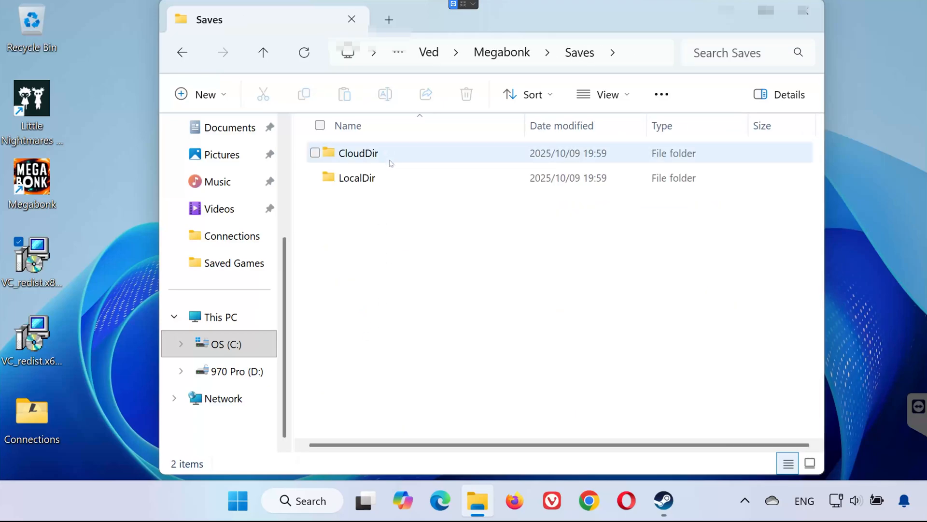
Reach the account-numbered cloud save folder inside CloudDir with progression.json and stats.json.
double_click(357, 154)
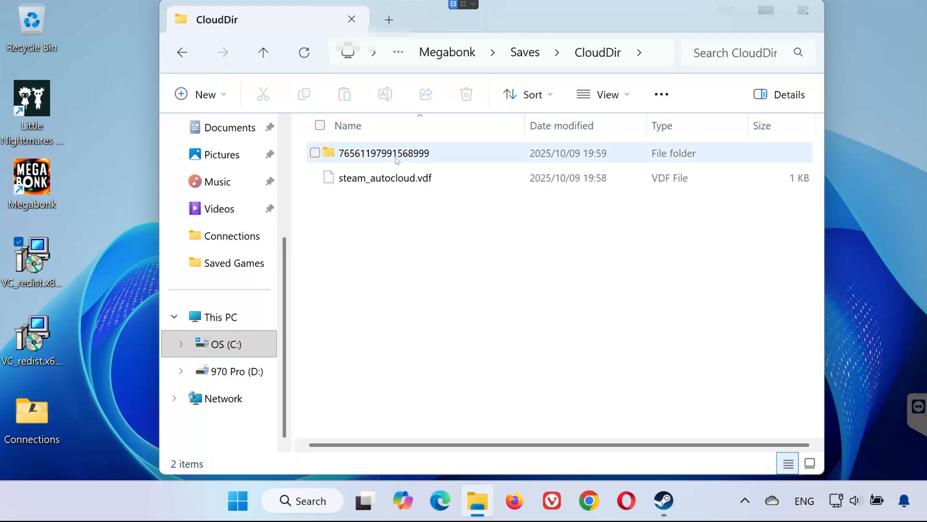
double_click(383, 154)
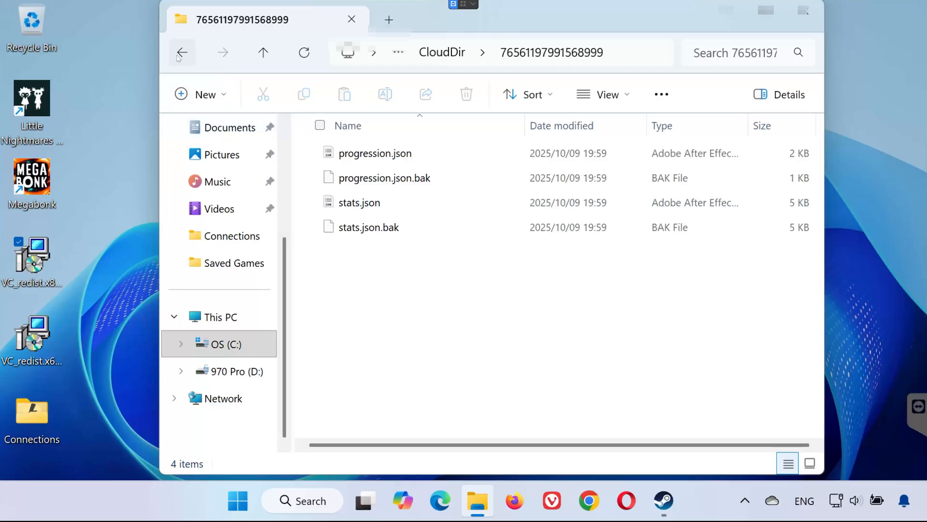
Return to the Saves folder and enter LocalDir.
click(182, 52)
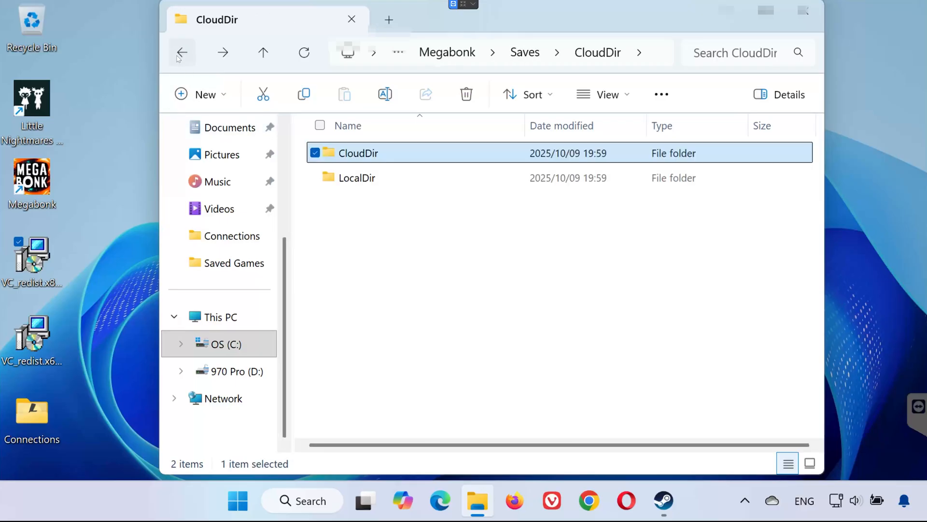
click(182, 52)
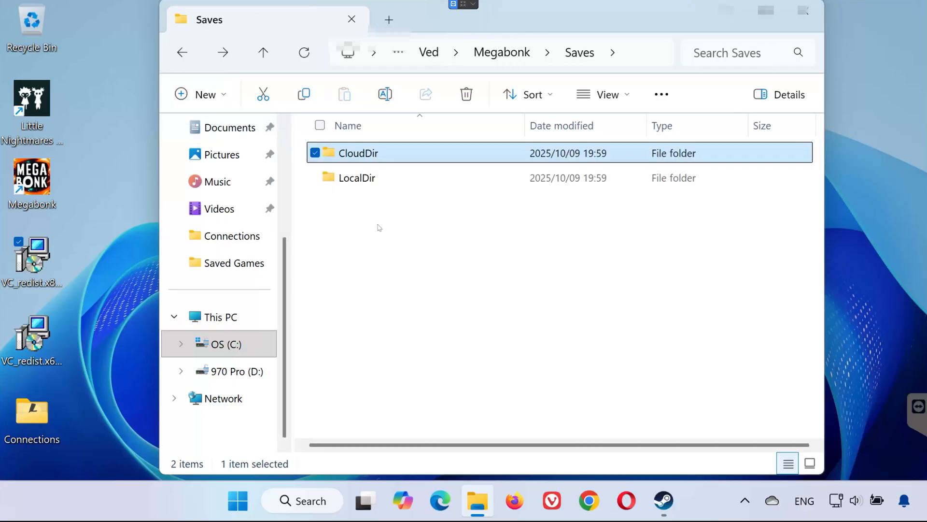
double_click(357, 178)
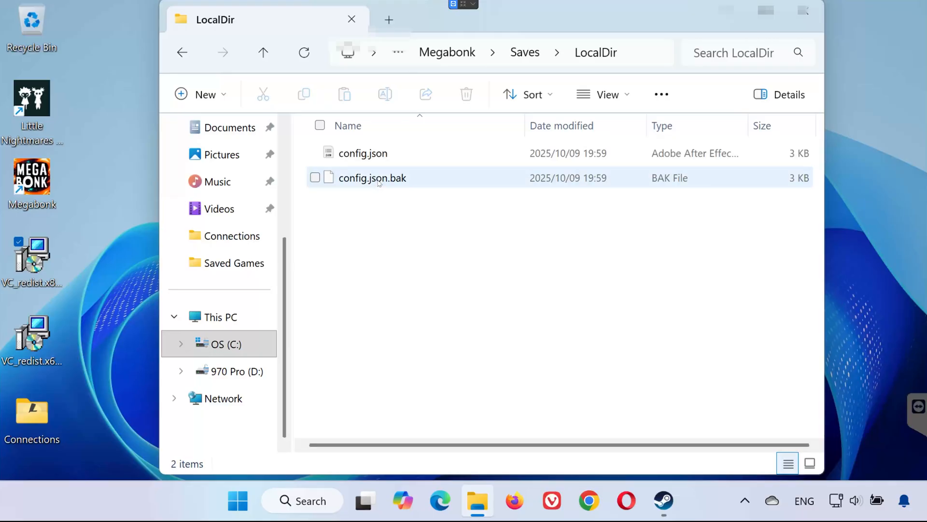
Open config.json in Notepad via Open with, just this once.
right_click(362, 153)
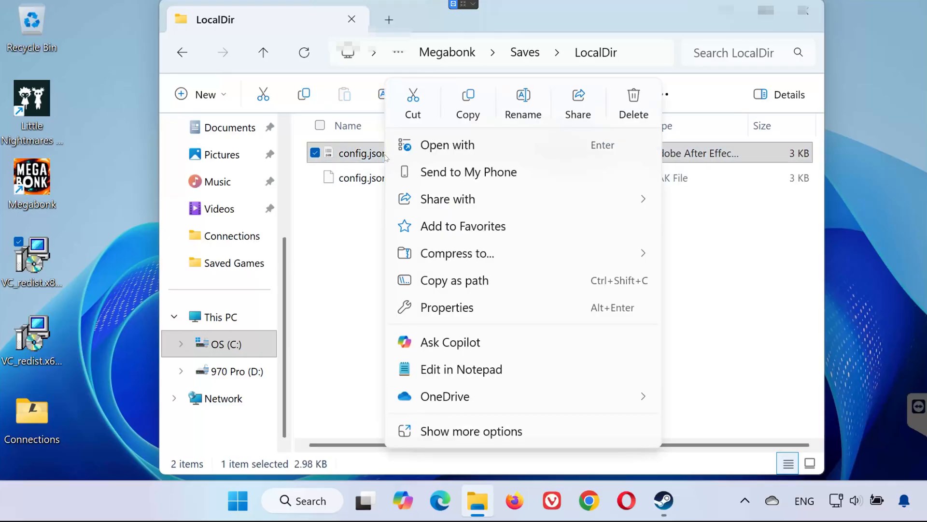
click(448, 145)
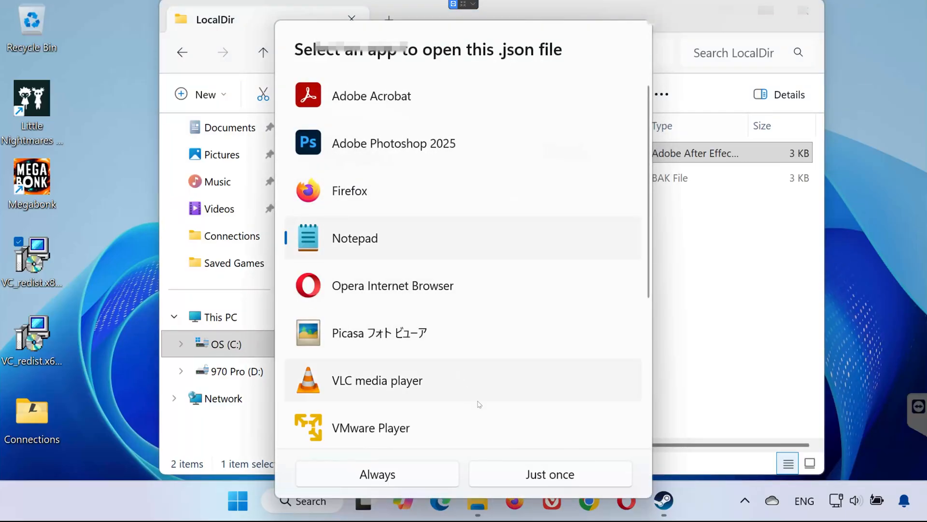
click(548, 473)
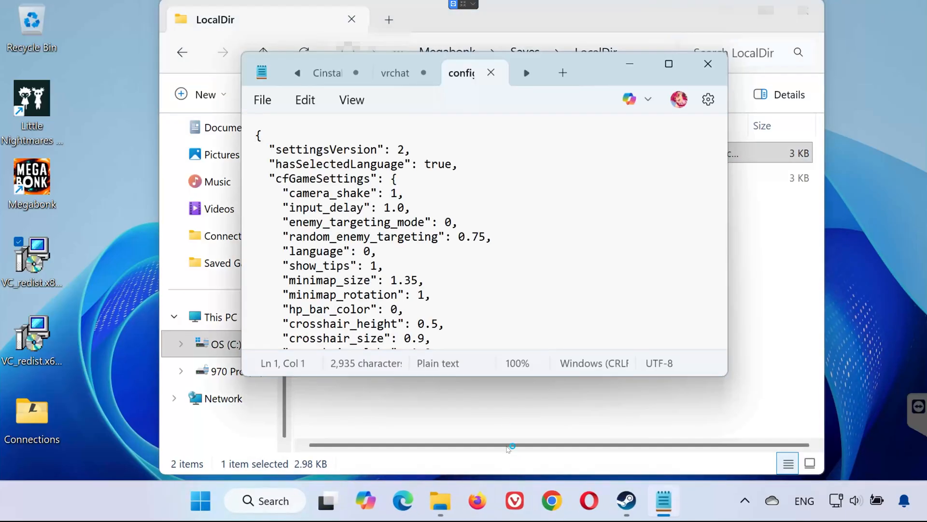
scroll(down, 3)
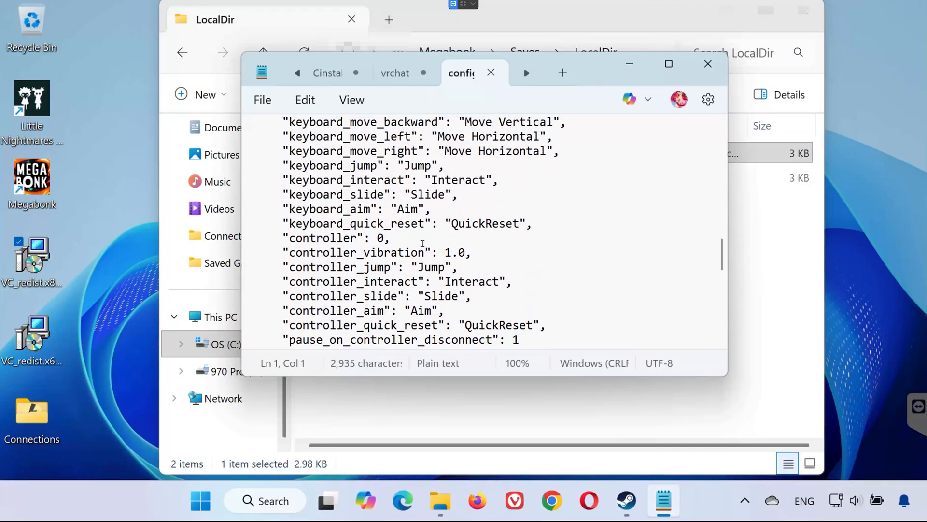
scroll(down, 3)
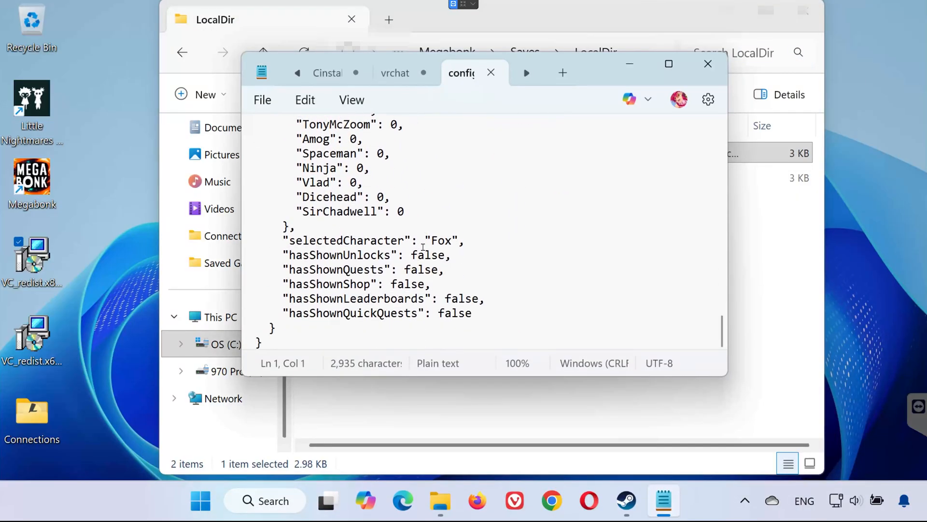